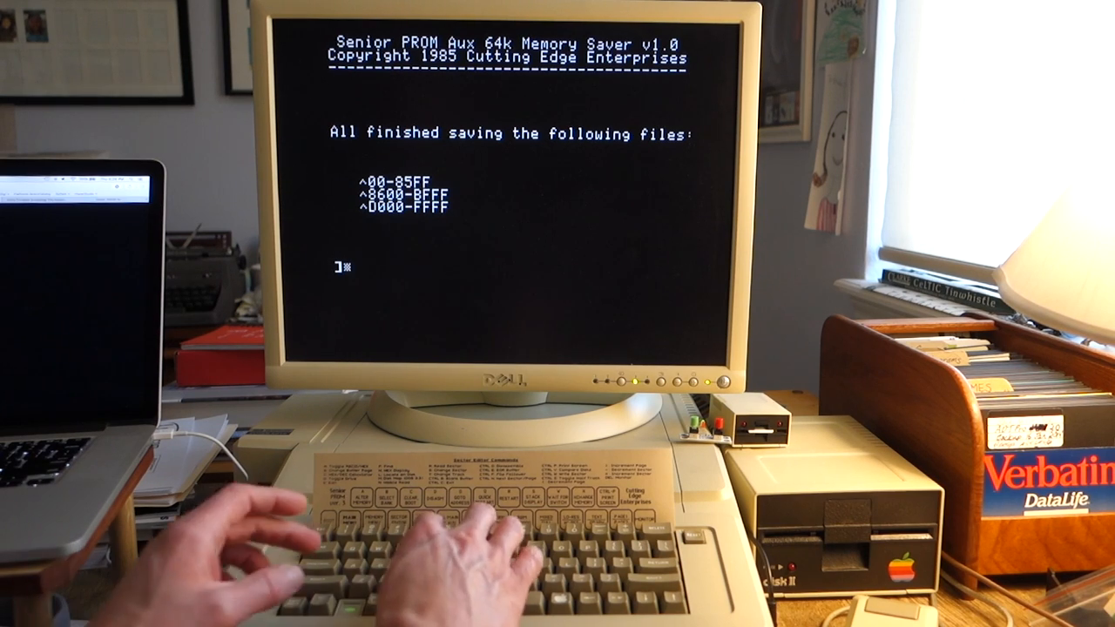
pyautogui.write('CATALOG')
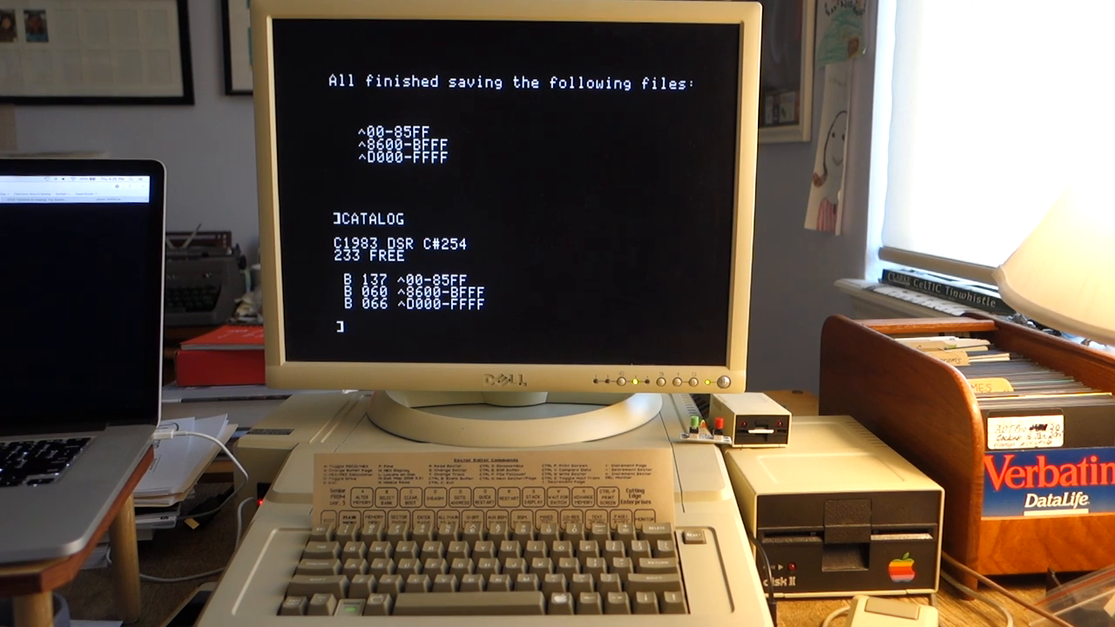
pyautogui.write('PR')
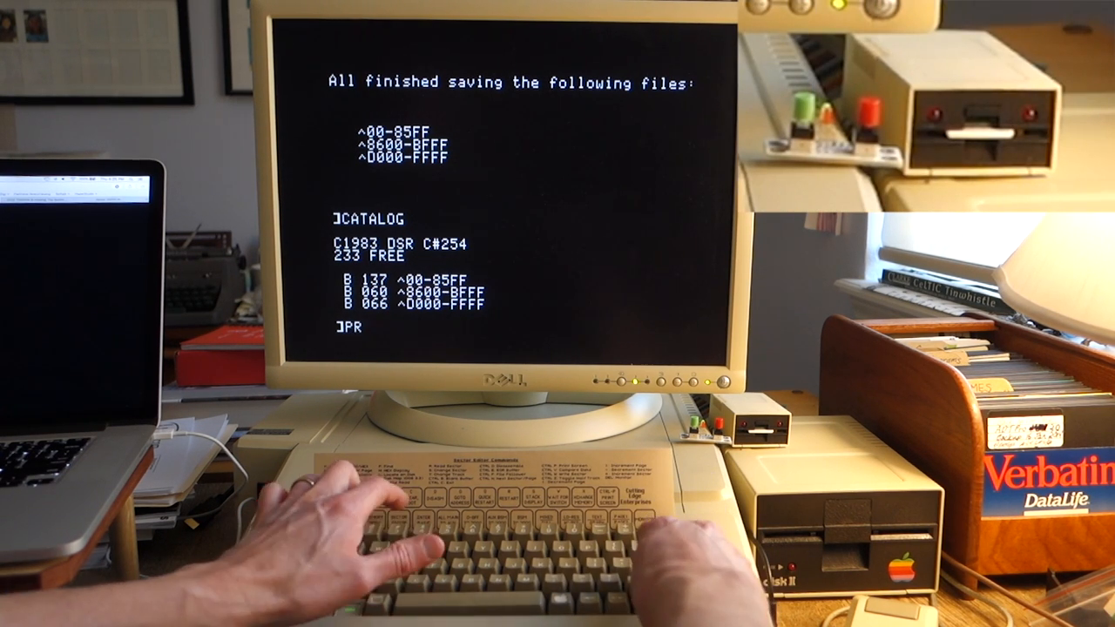
pyautogui.write('#6')
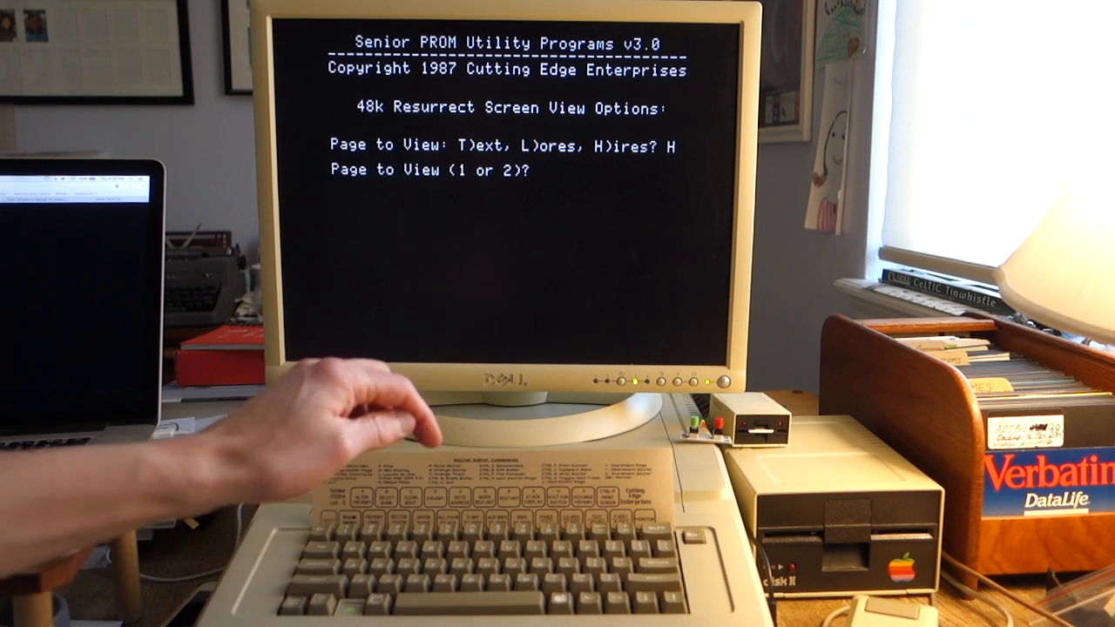
pyautogui.write('1')
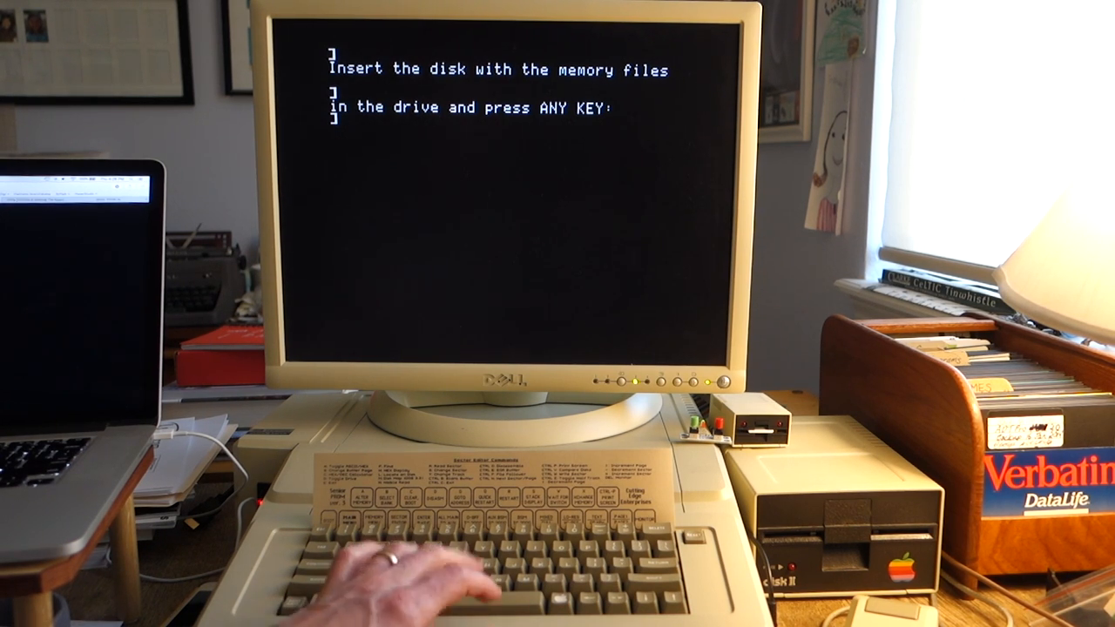
pyautogui.write('BSAVE RESURRECT,A$1000,L$4AA')
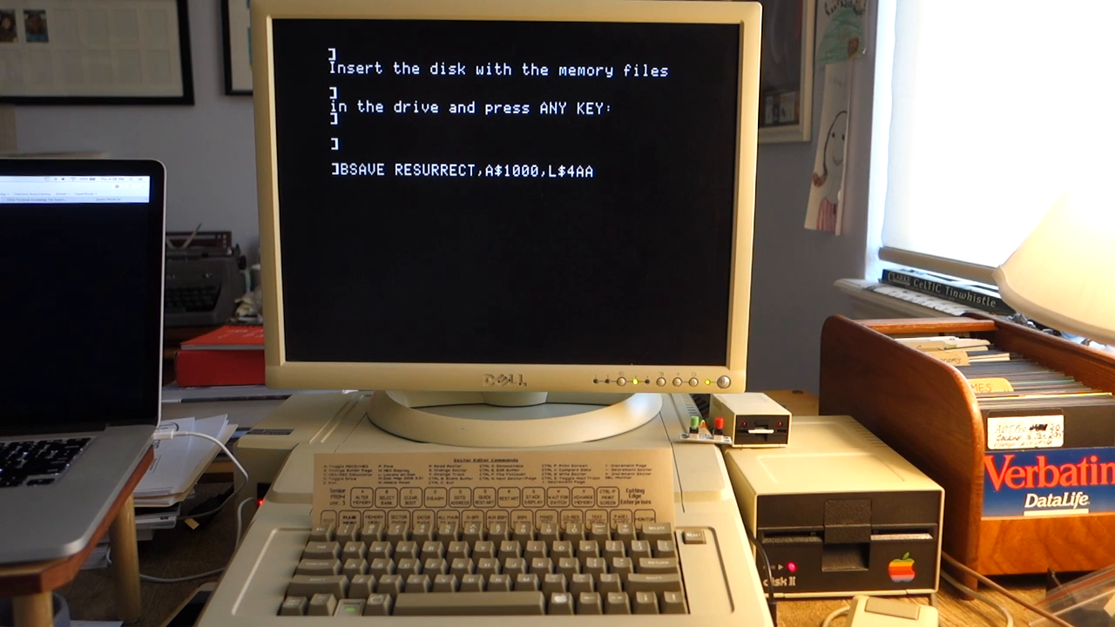